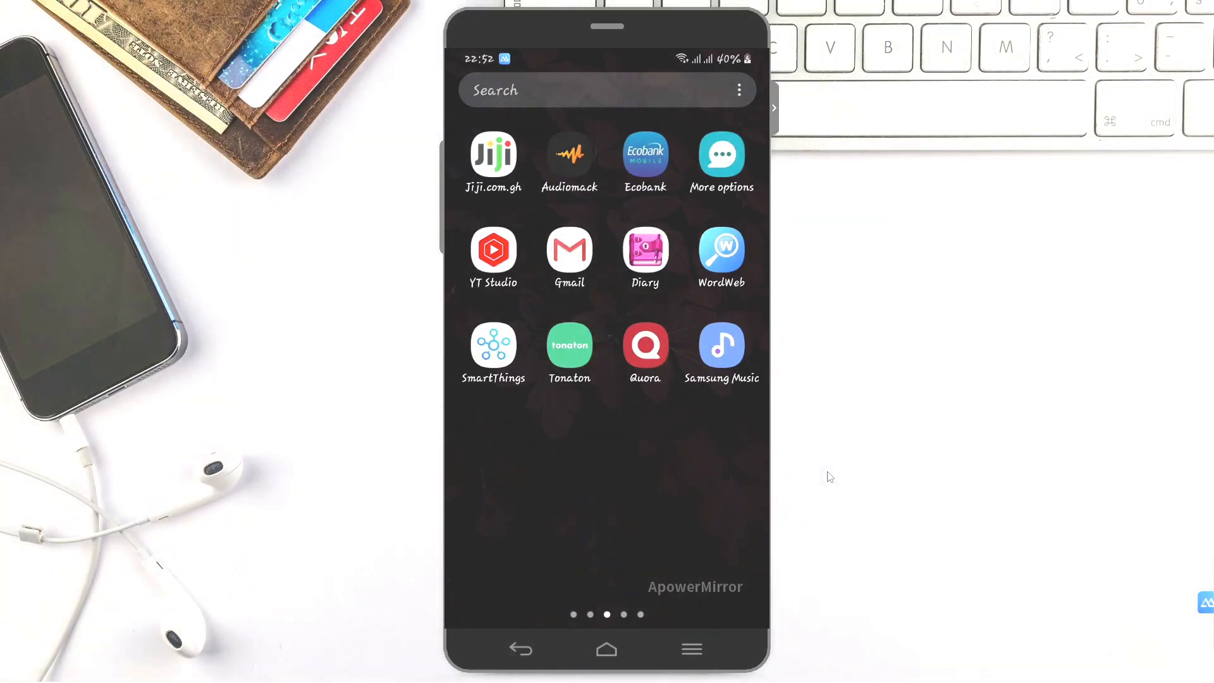
# Step: Find MyAppSharer in the Play Store search and bring up its listing page
pyautogui.hscroll(-3)
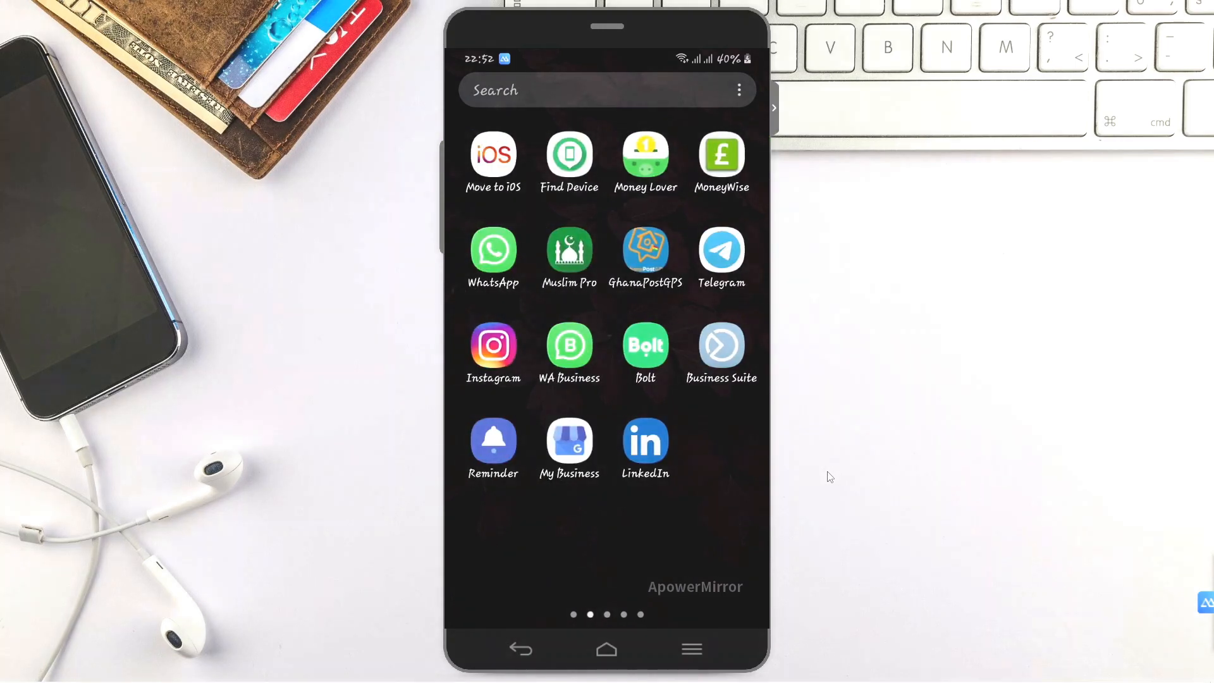
pyautogui.click(606, 649)
pyautogui.write('myappsharer')
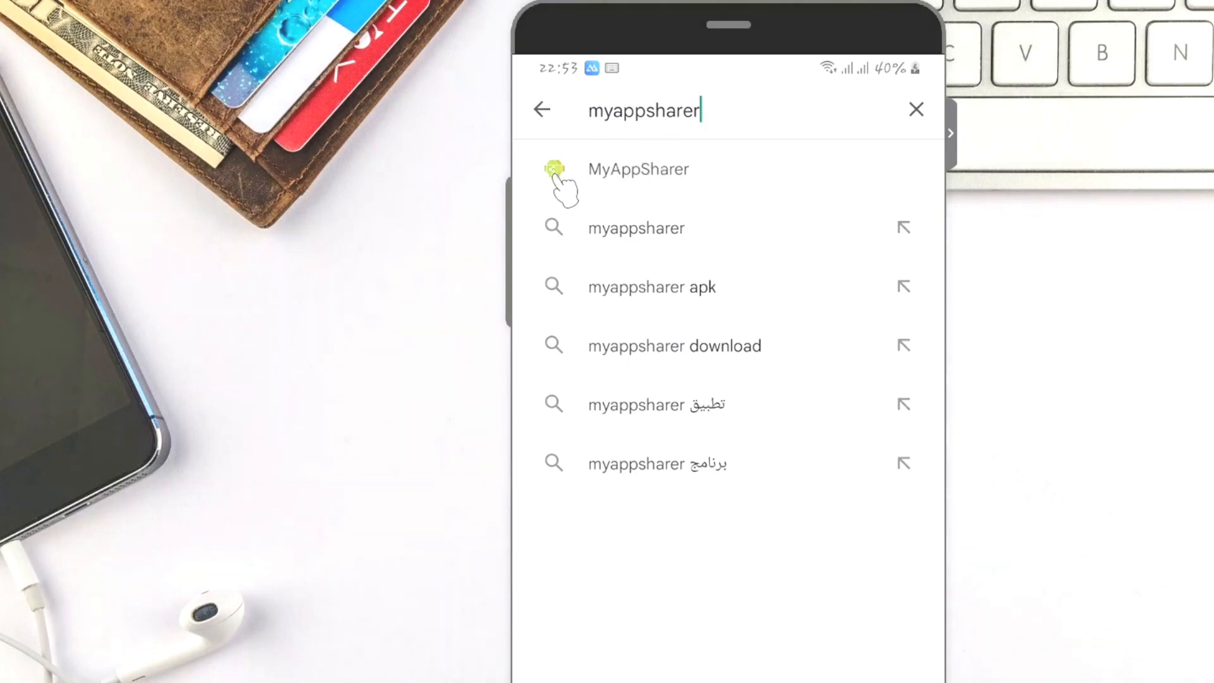
pyautogui.moveTo(620, 189)
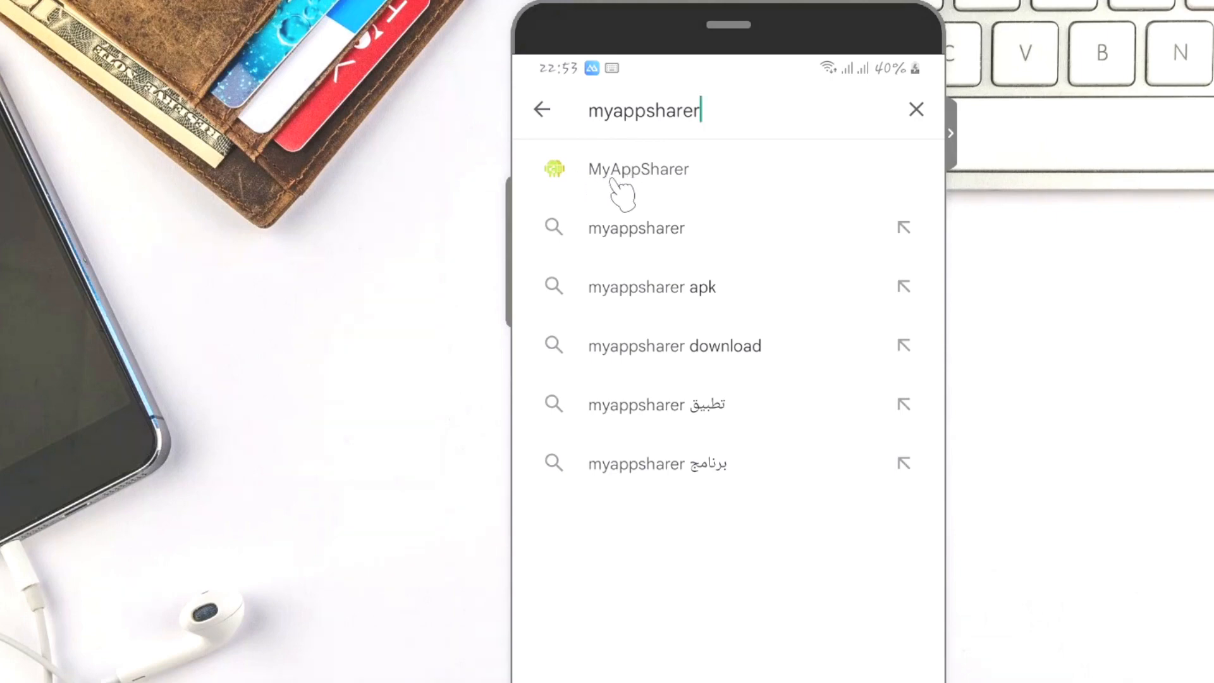
pyautogui.moveTo(662, 197)
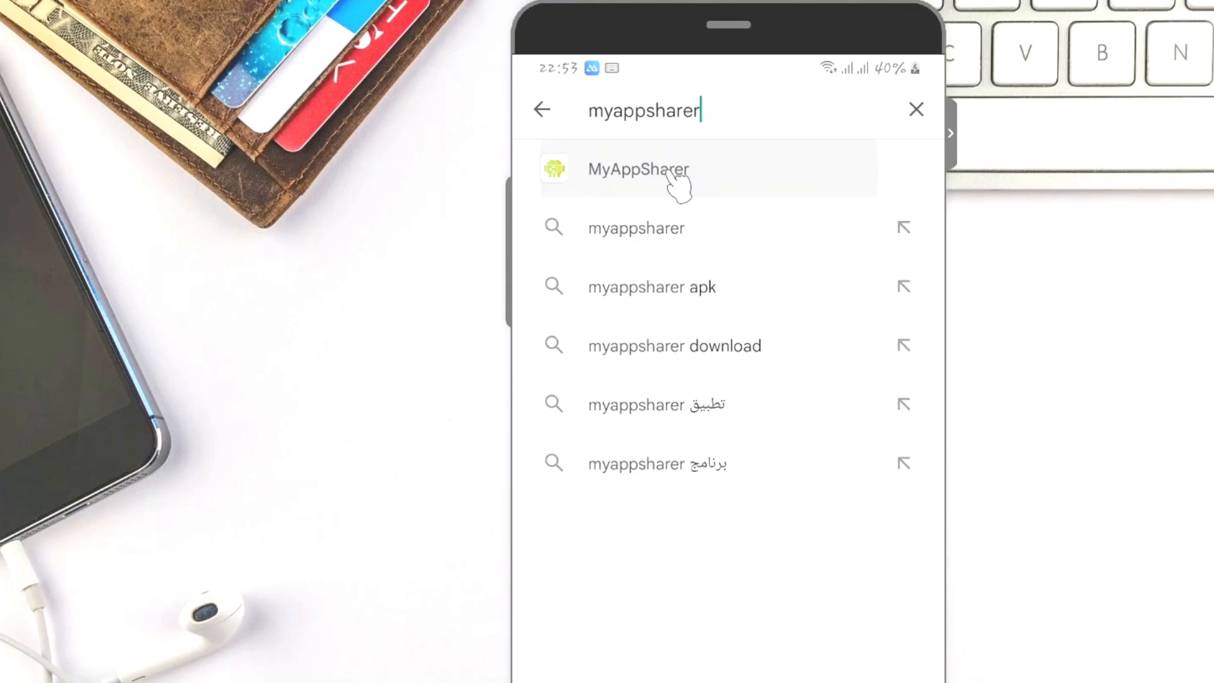
pyautogui.click(639, 169)
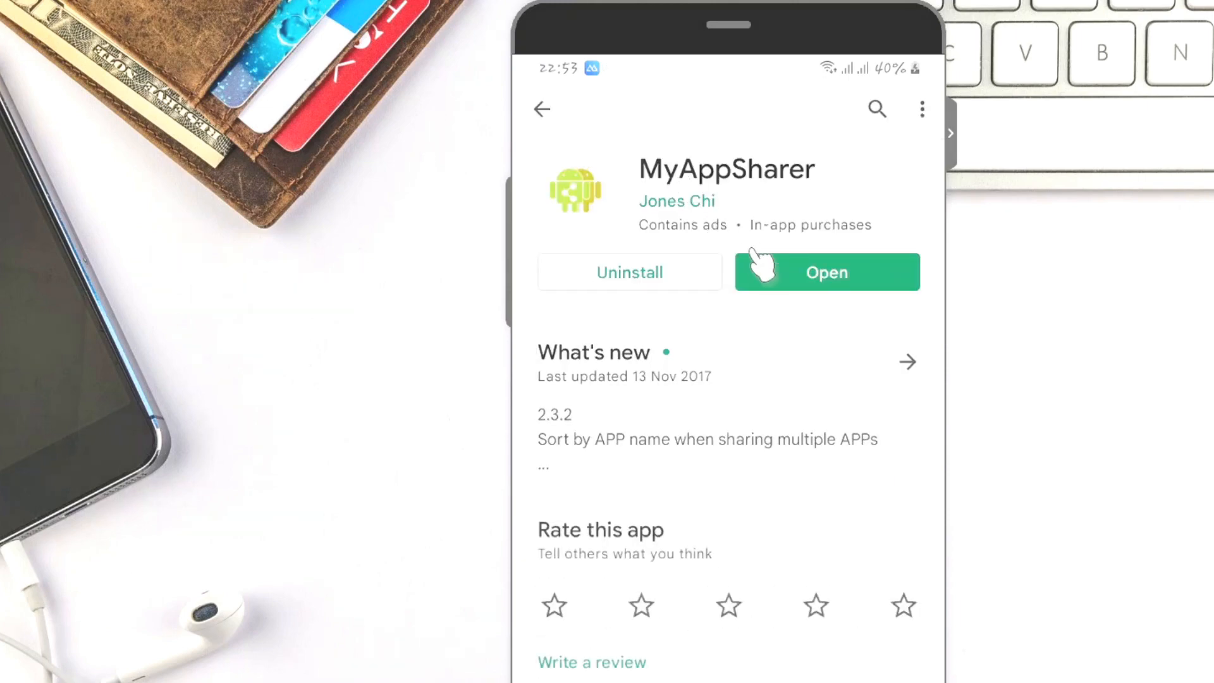
pyautogui.moveTo(835, 302)
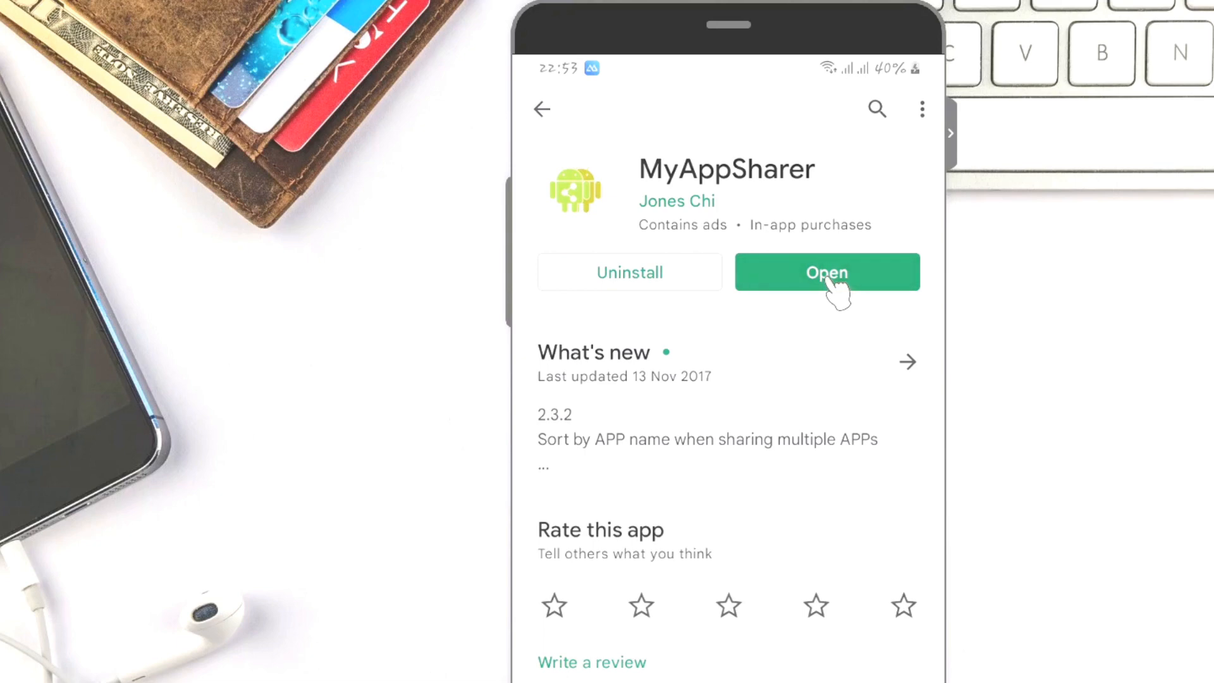
# Step: Launch MyAppSharer from its Play Store listing
pyautogui.click(827, 272)
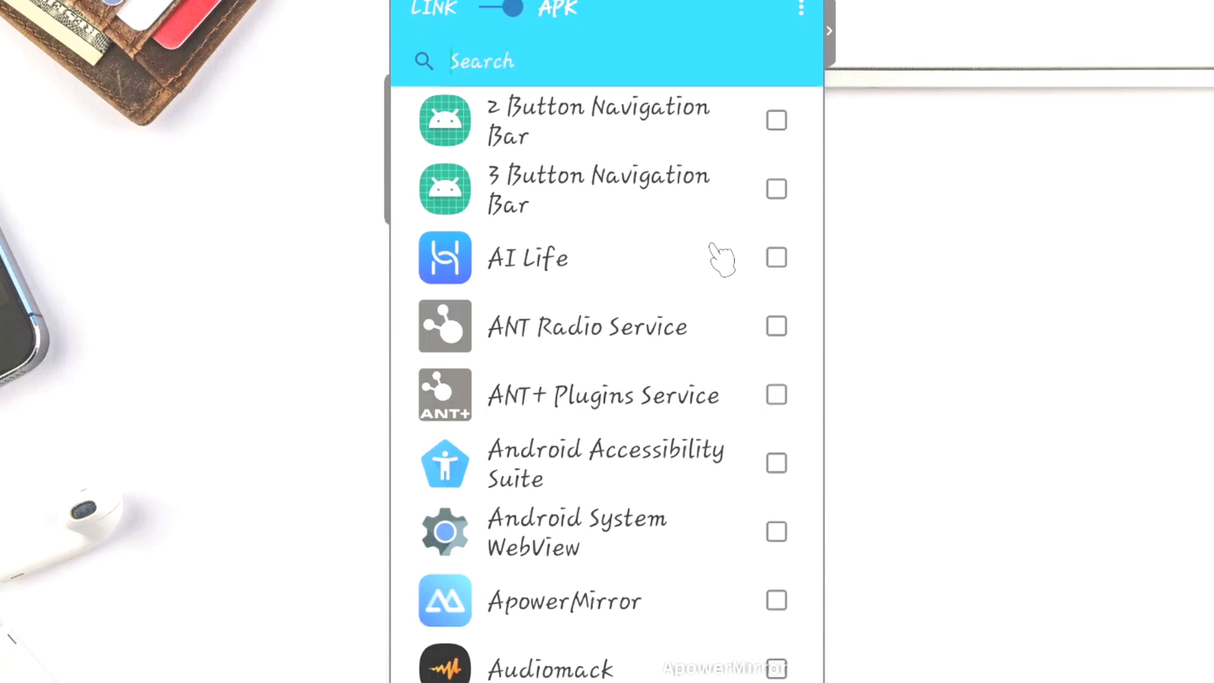
# Step: Tick Canva in the installed-apps list and bring up the share options sheet
pyautogui.scroll(-3)
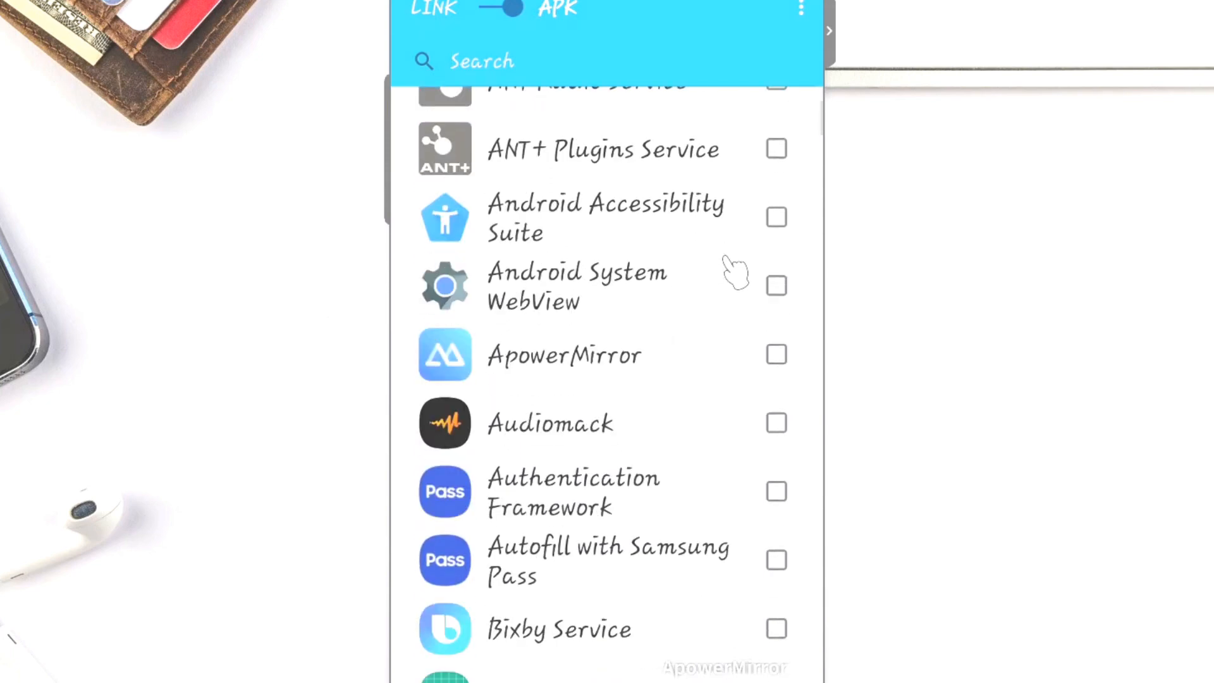
pyautogui.scroll(-3)
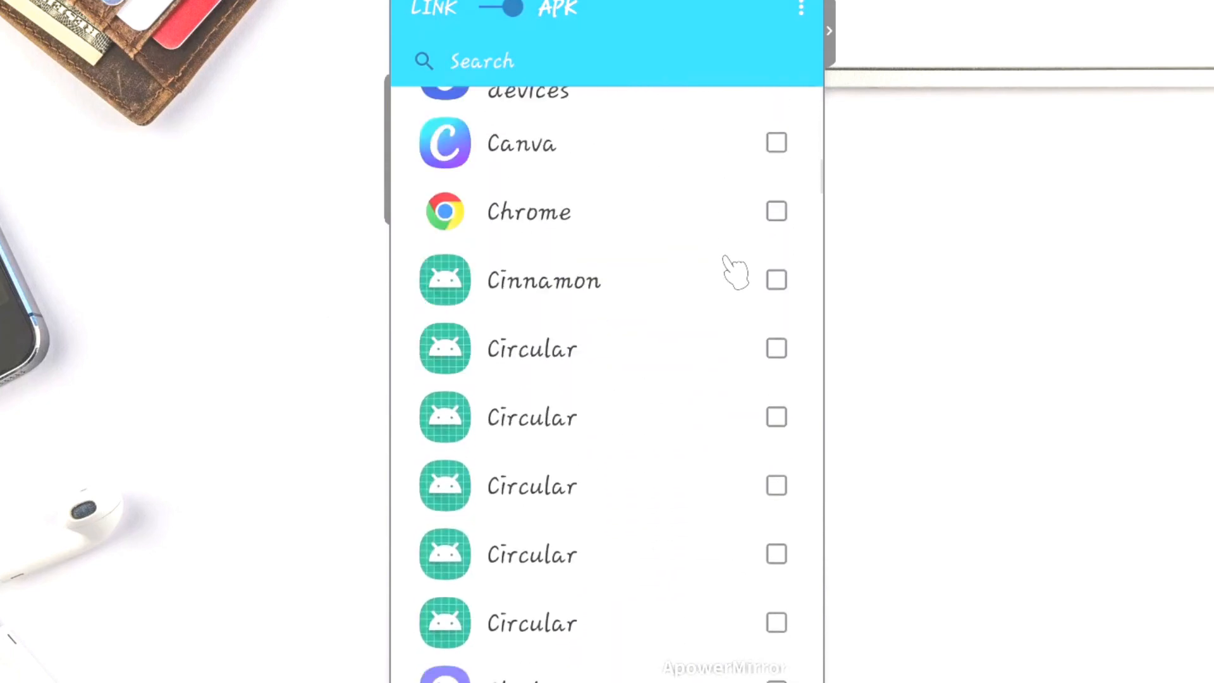
pyautogui.scroll(-3)
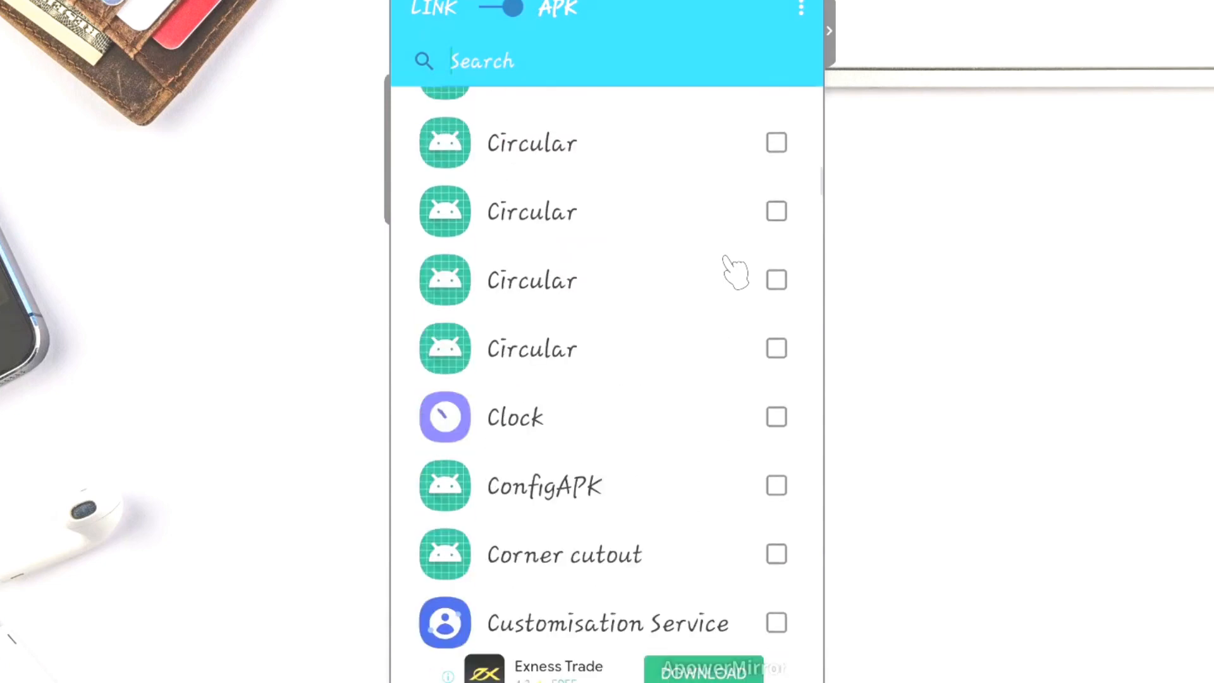
pyautogui.scroll(3)
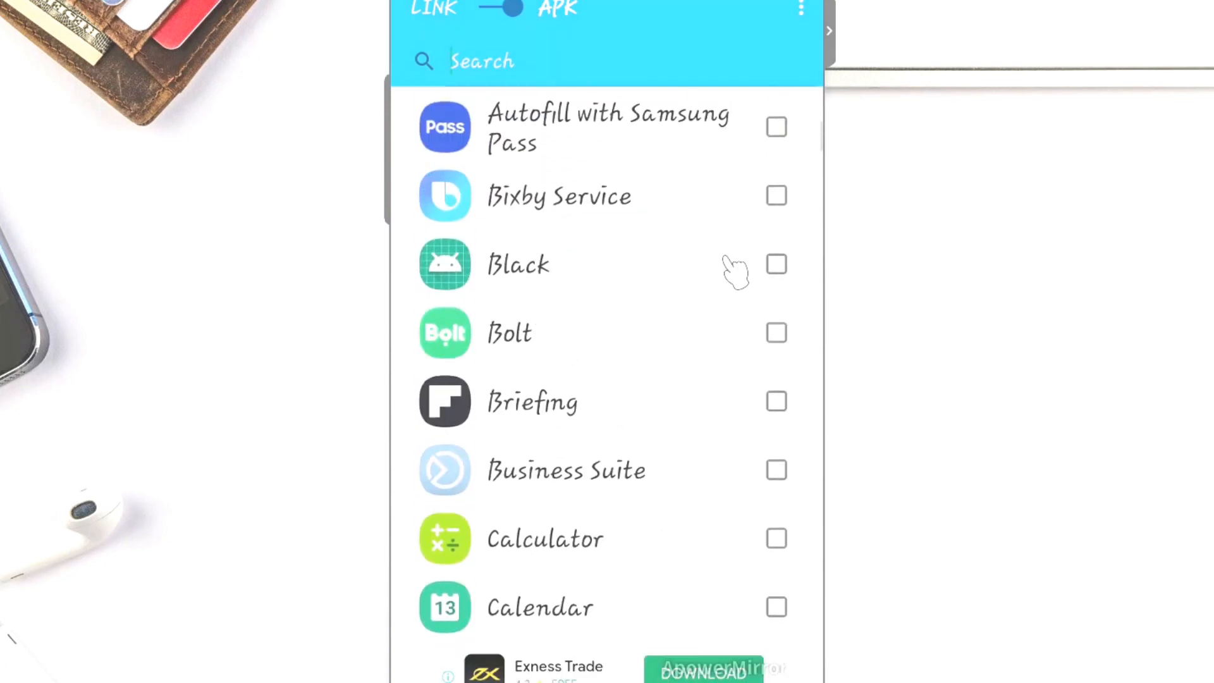
pyautogui.scroll(-3)
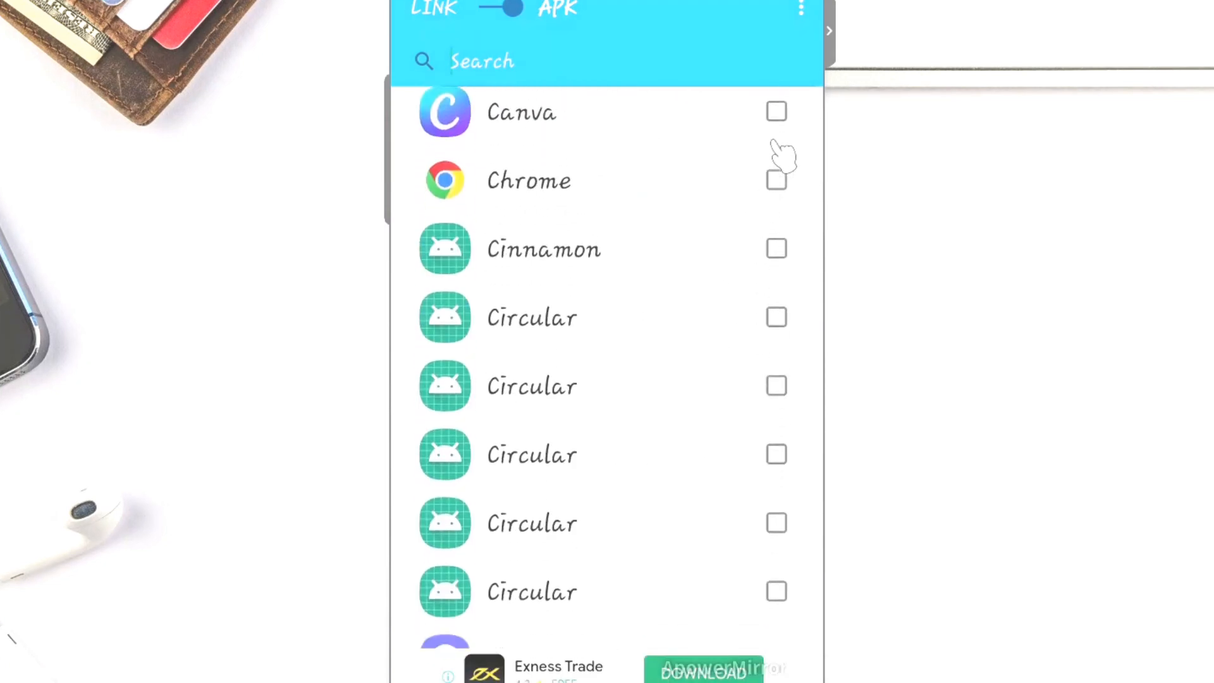
pyautogui.click(776, 111)
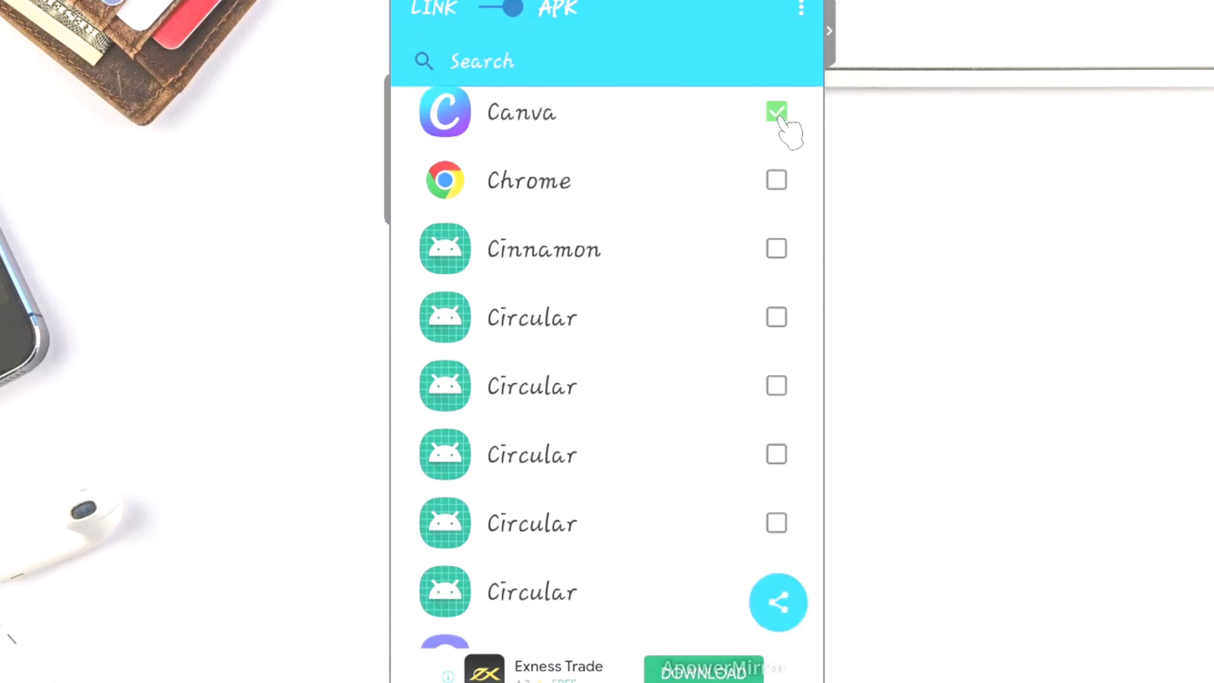
pyautogui.moveTo(780, 603)
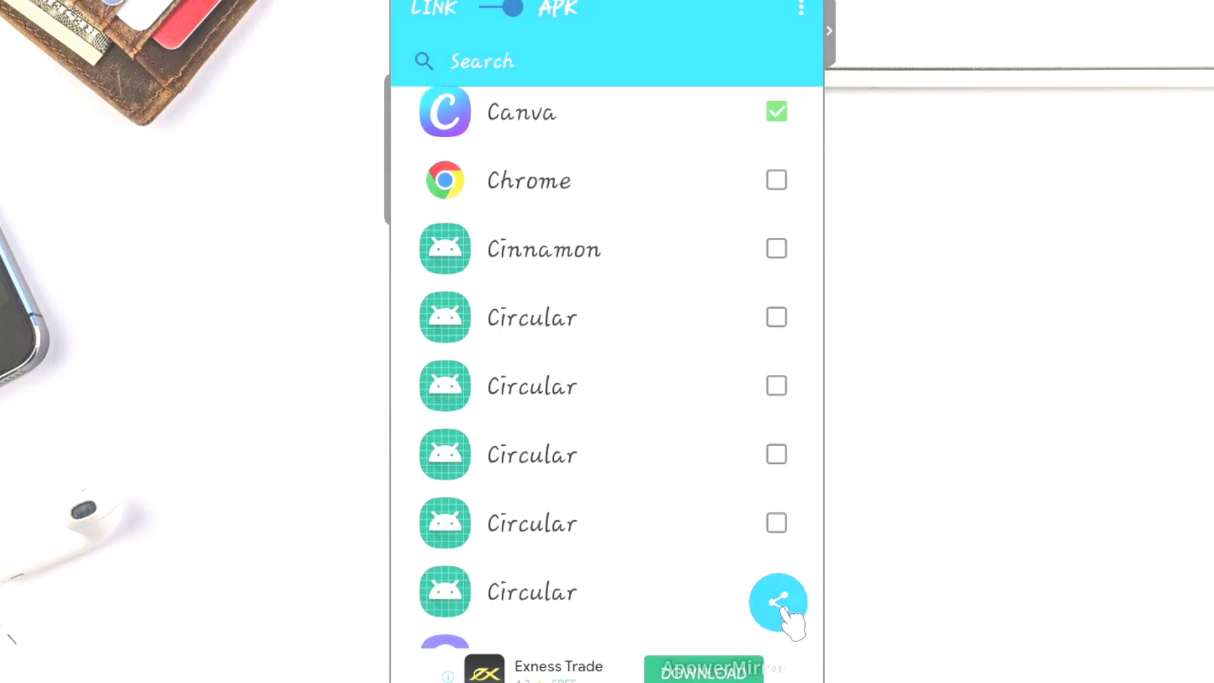
pyautogui.click(778, 602)
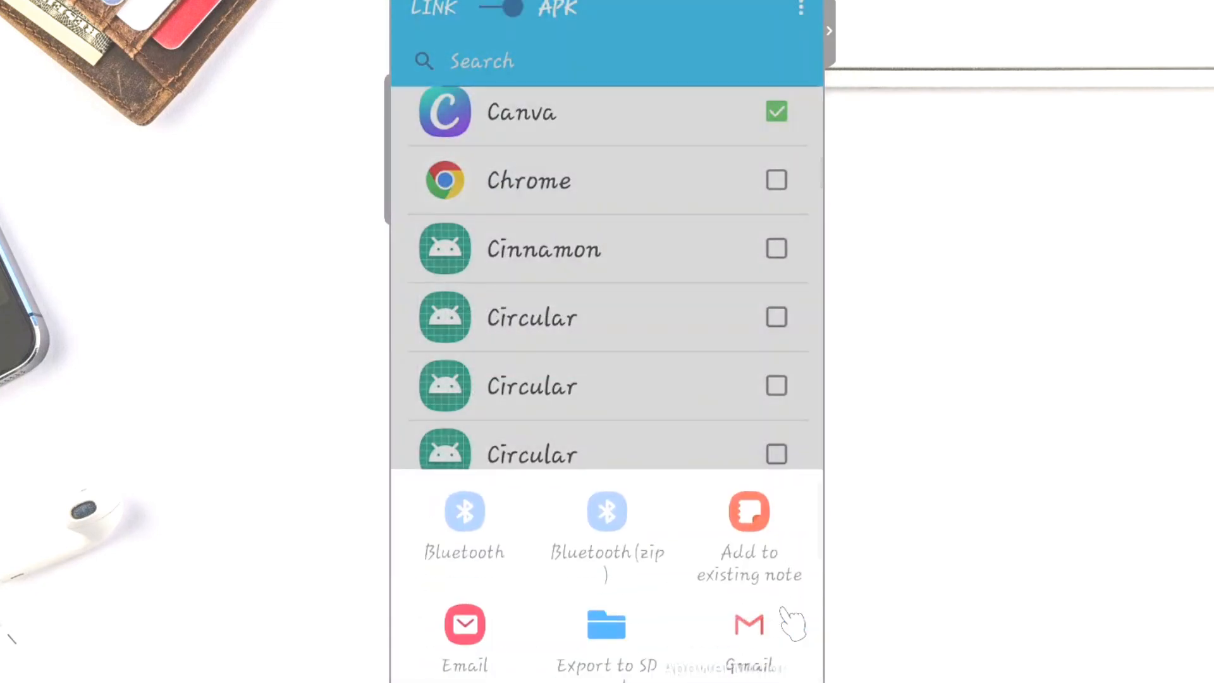
pyautogui.moveTo(465, 549)
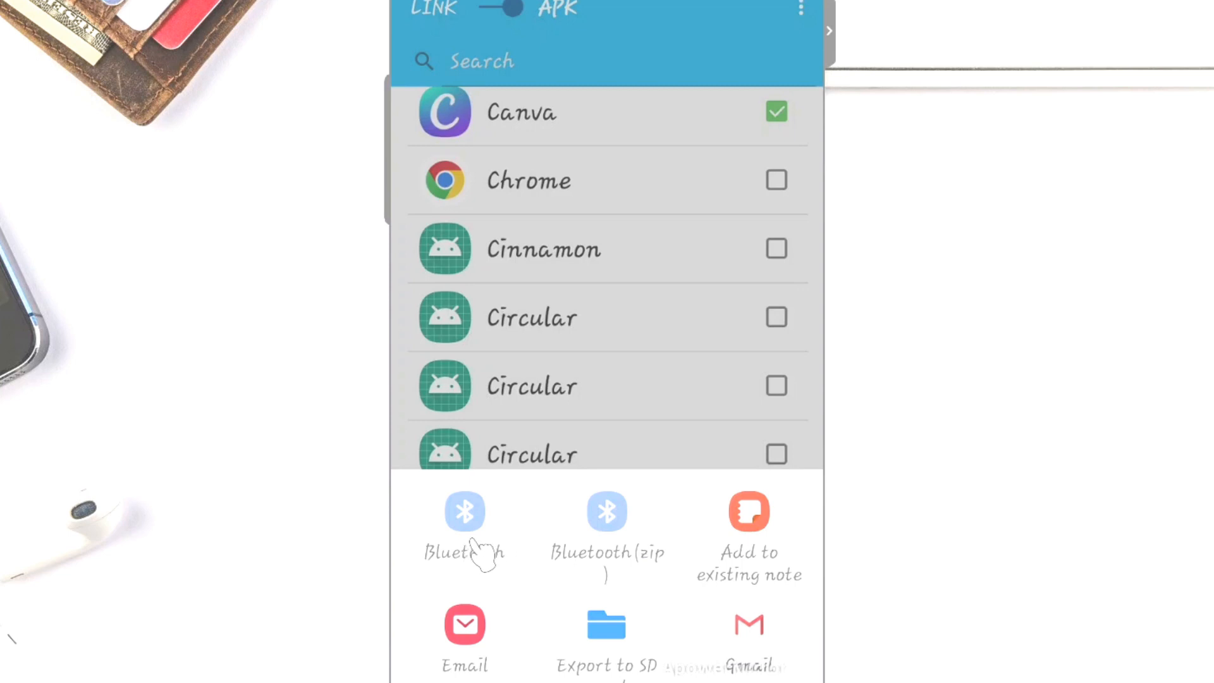
pyautogui.moveTo(472, 527)
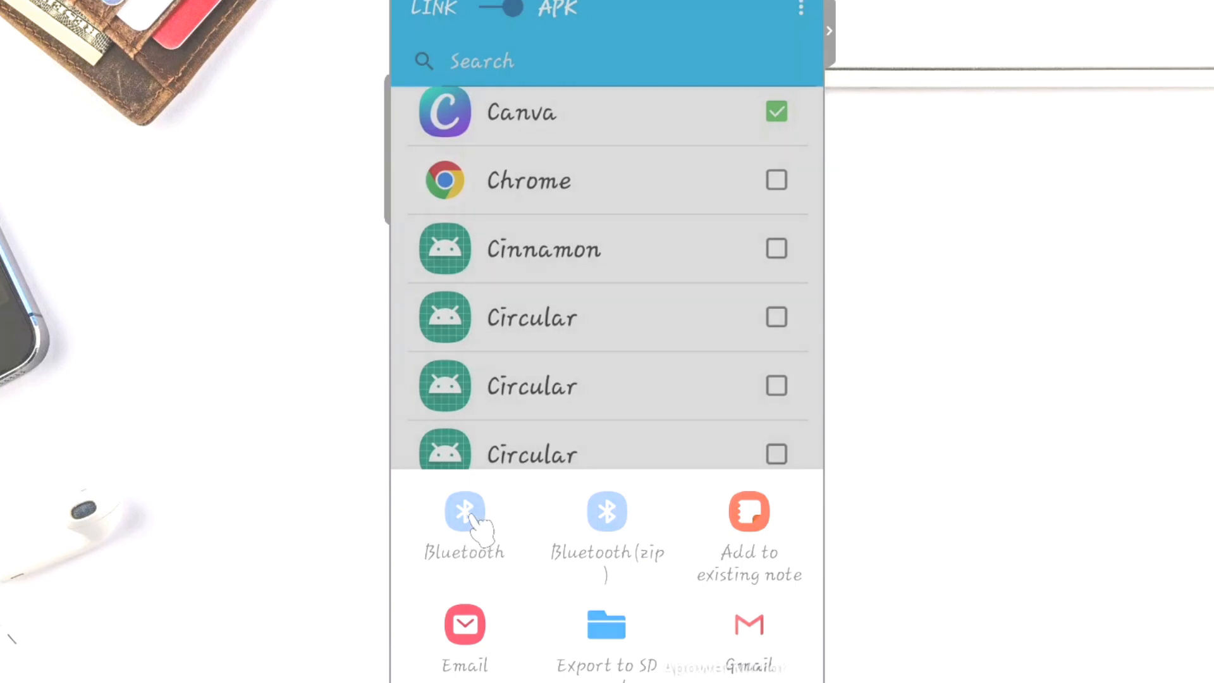
# Step: Pick Bluetooth as the way to send the checked Canva app
pyautogui.click(465, 530)
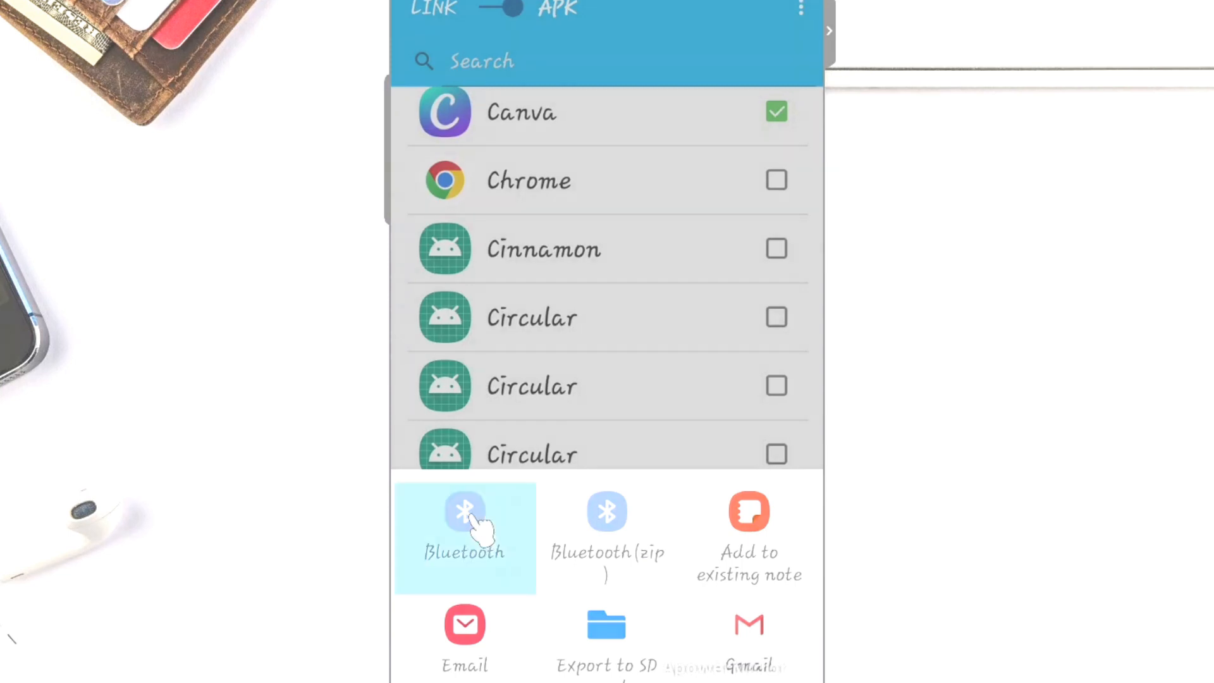
pyautogui.click(464, 534)
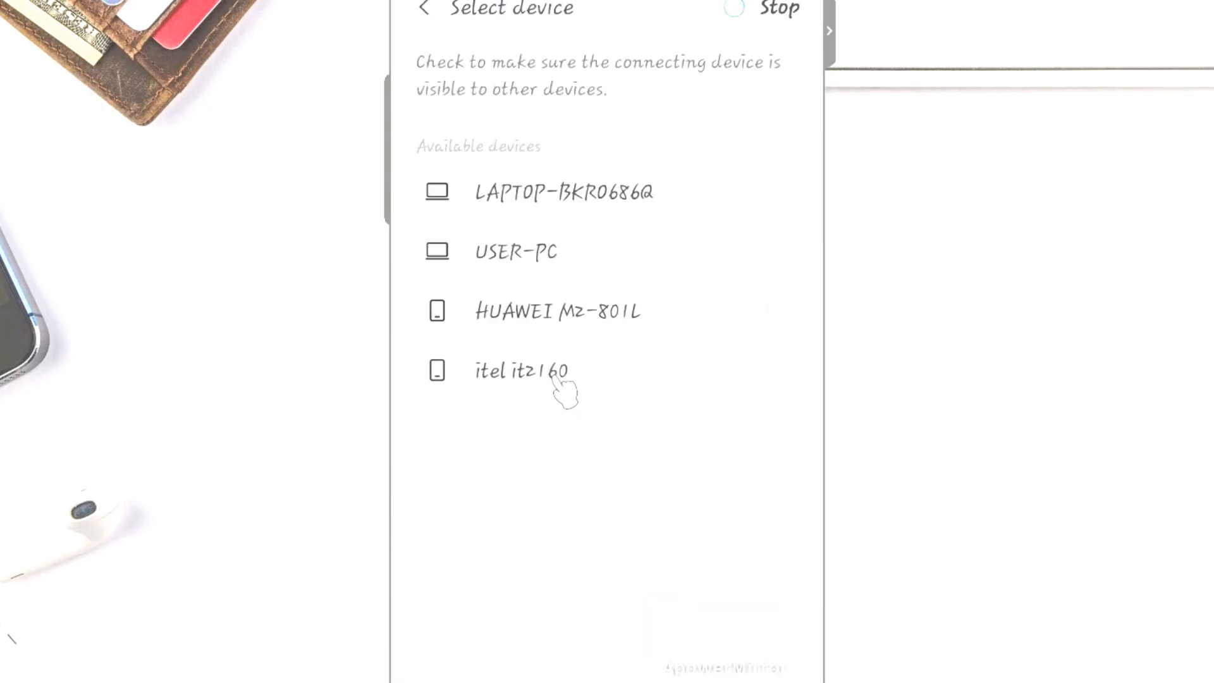
pyautogui.moveTo(561, 267)
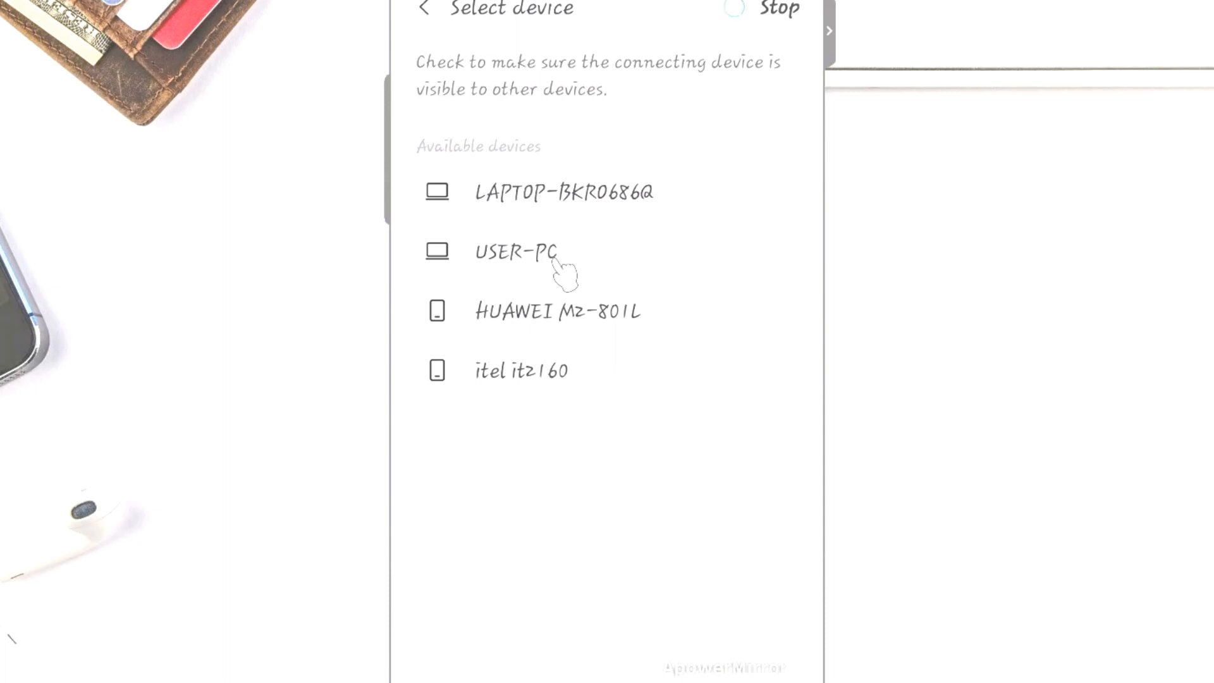
pyautogui.moveTo(531, 309)
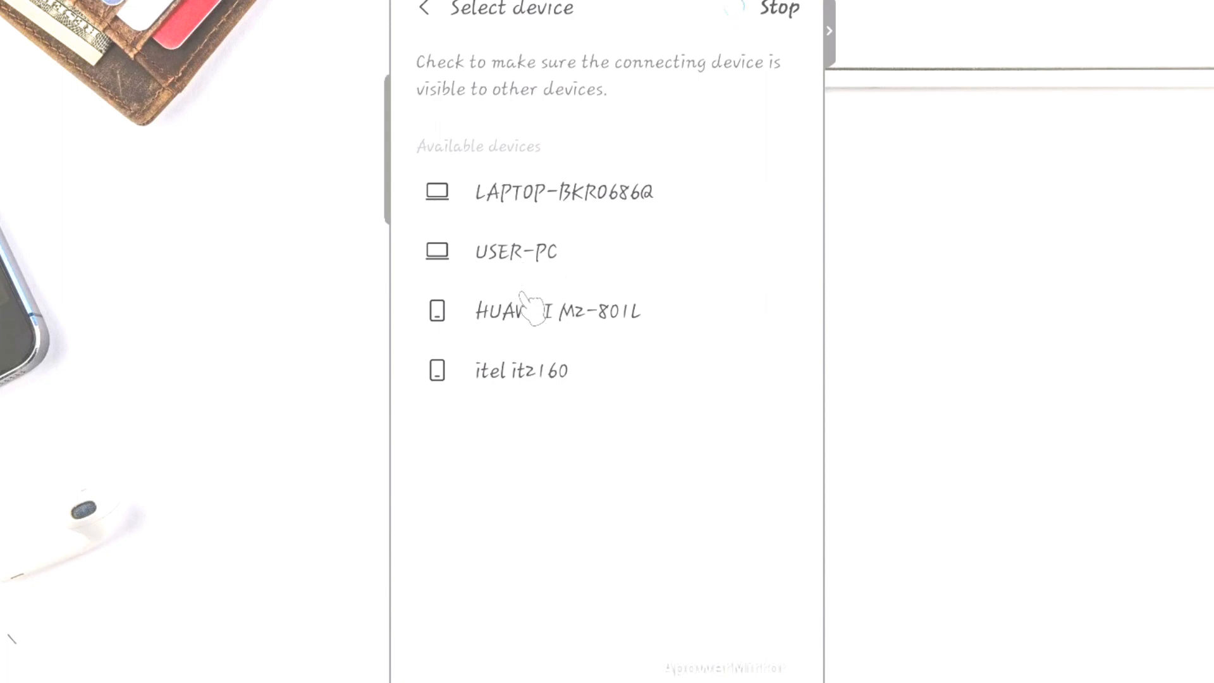
pyautogui.moveTo(533, 267)
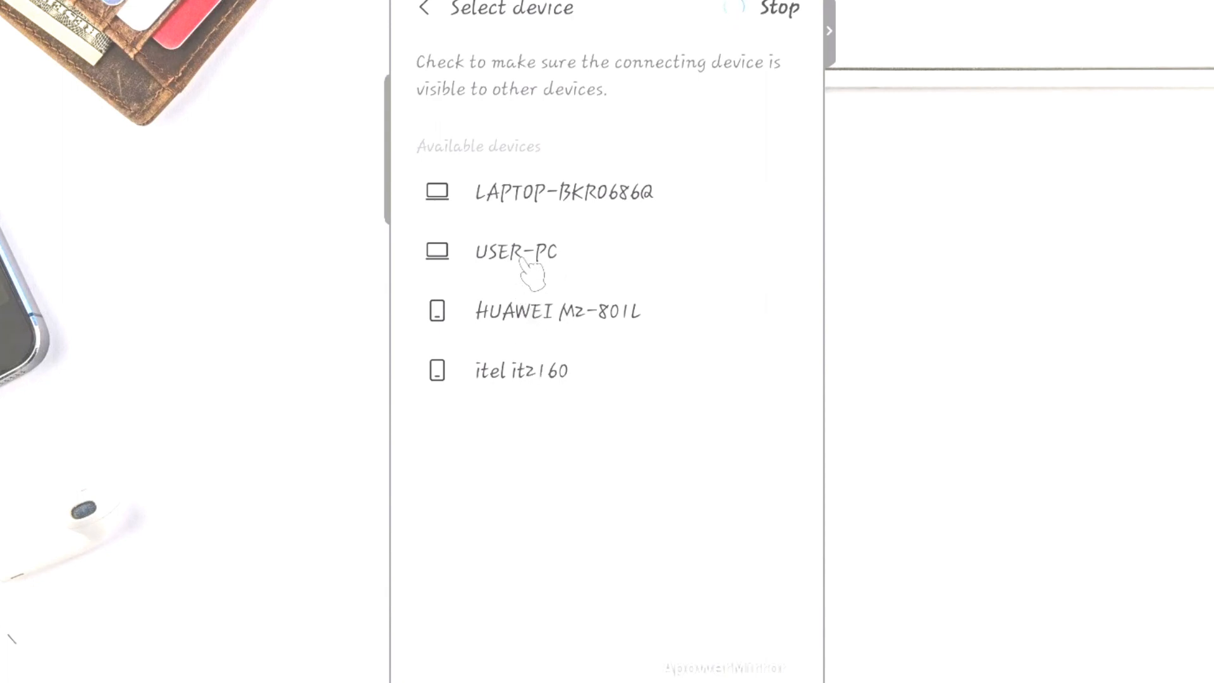
# Step: Choose USER-PC under Available devices as the Bluetooth recipient for Canva
pyautogui.click(777, 8)
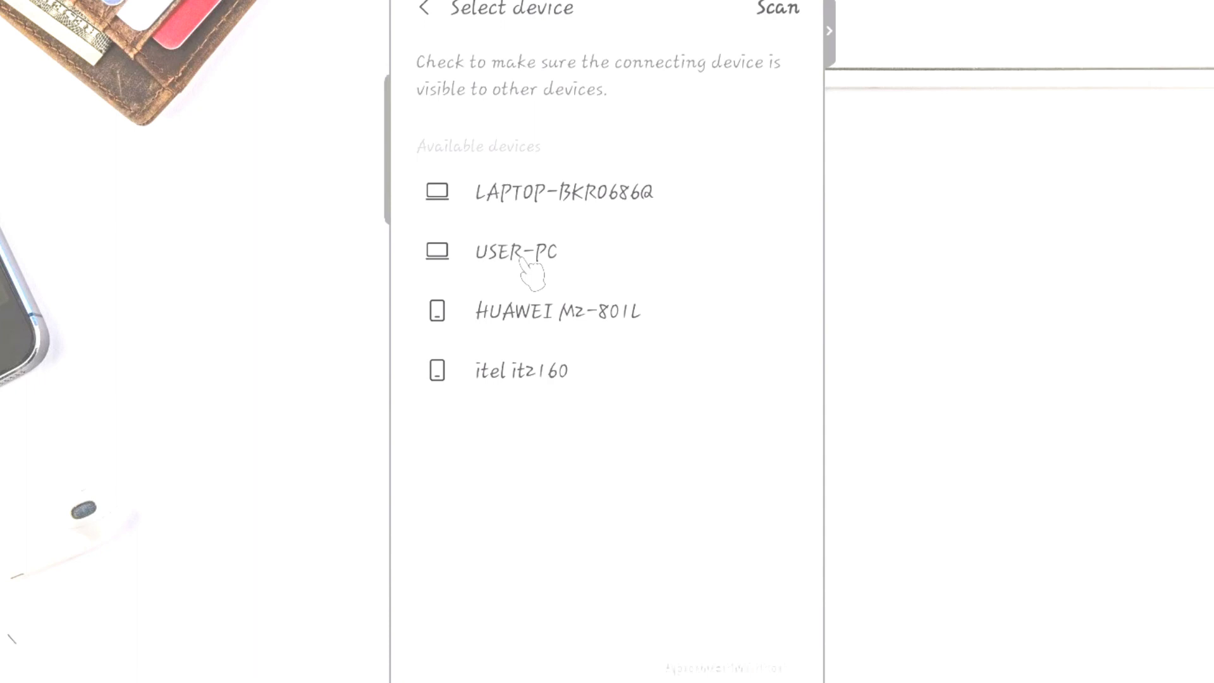
pyautogui.moveTo(532, 275)
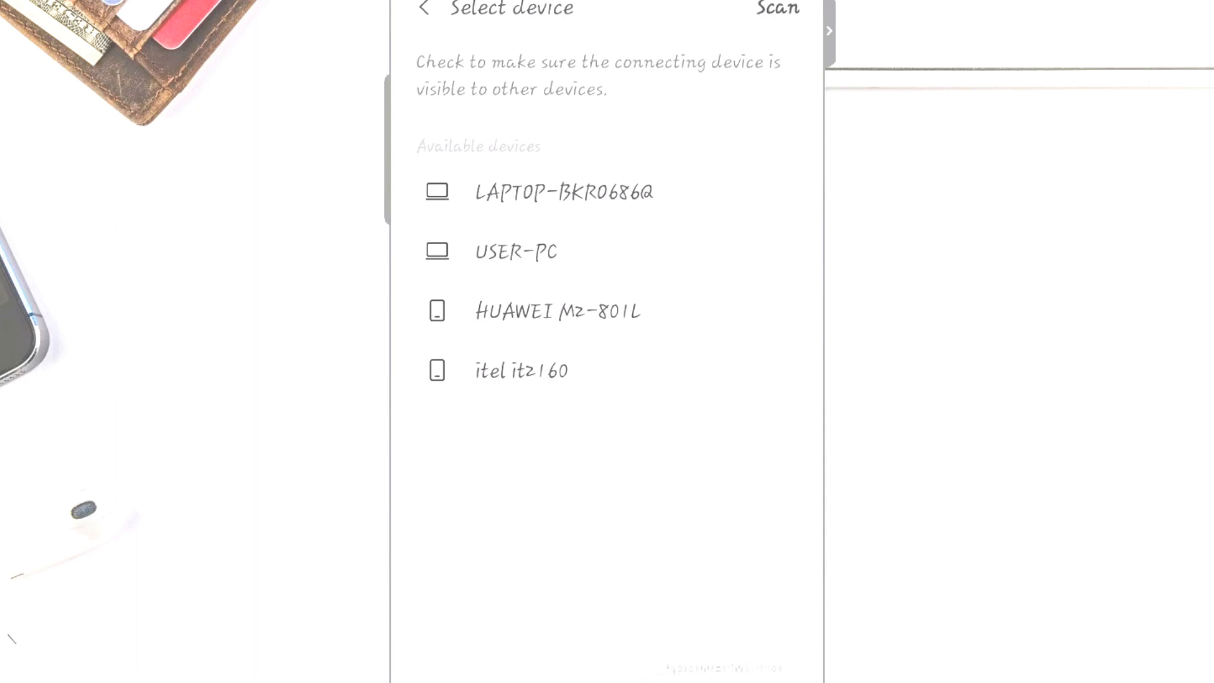